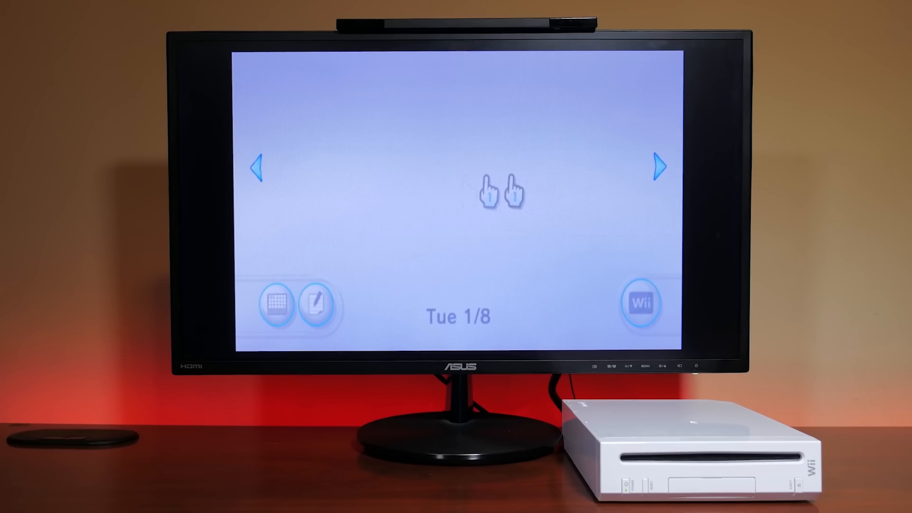
Move to Wed 1/9, read the Today's Accomplishments play history, then select the red bomb letter.
click(657, 166)
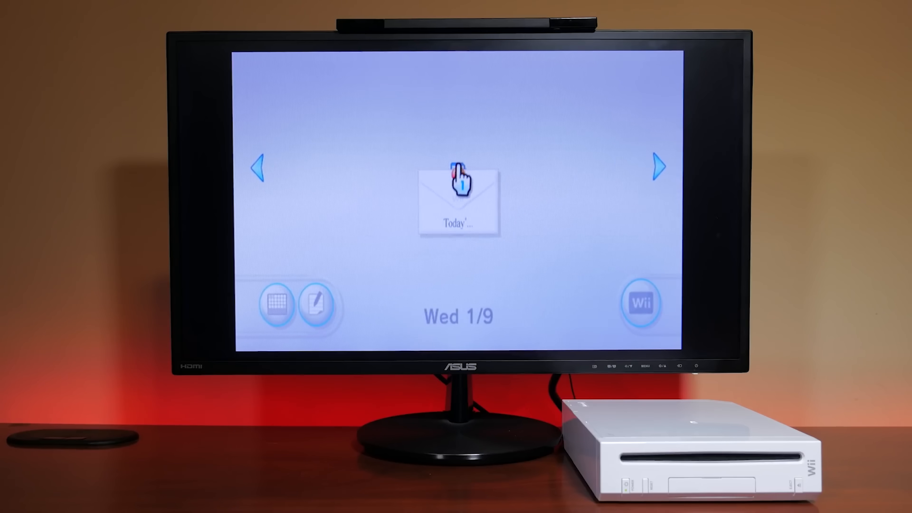
click(458, 197)
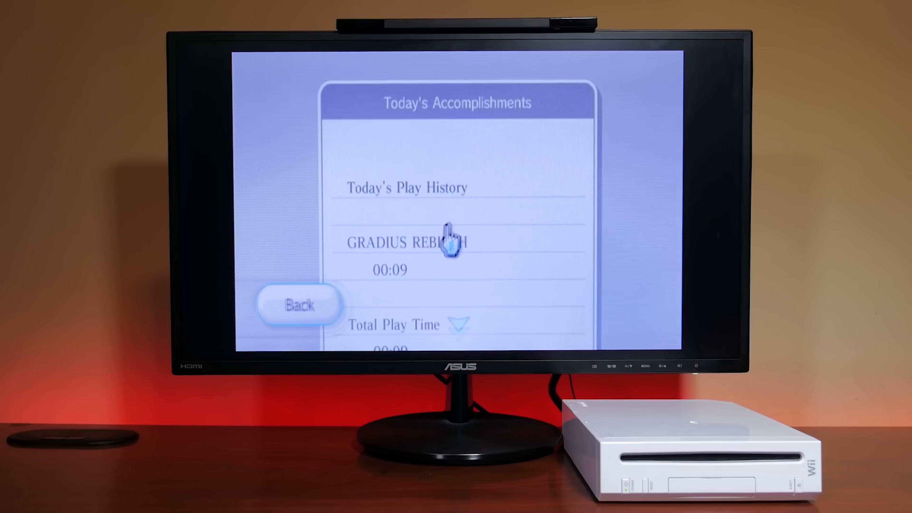
click(300, 304)
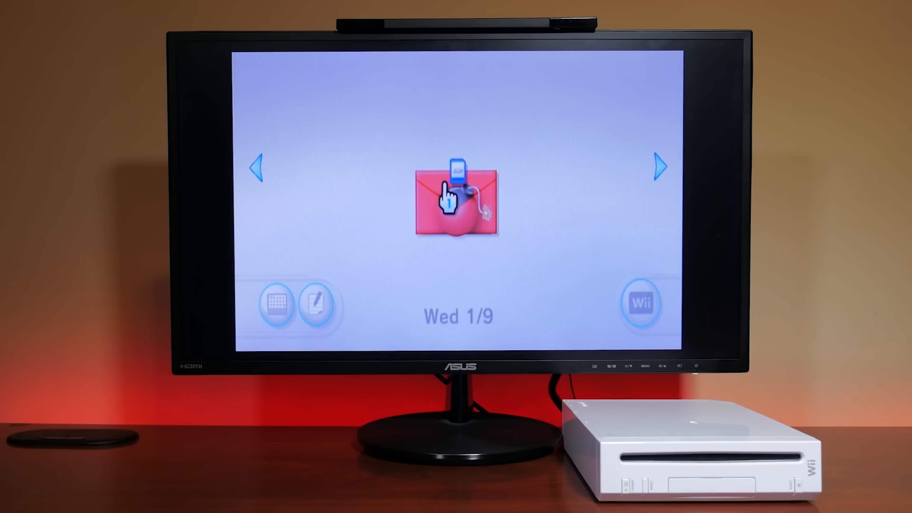
click(457, 200)
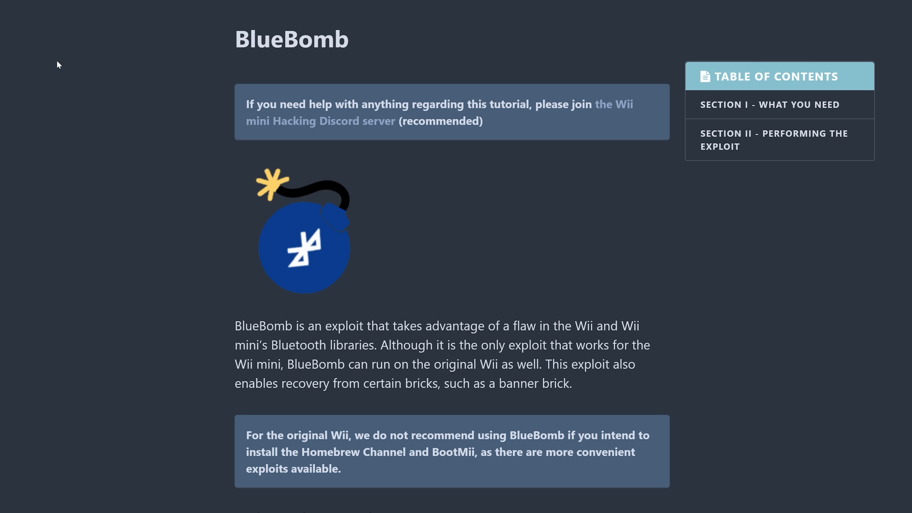
mouse_move(44, 65)
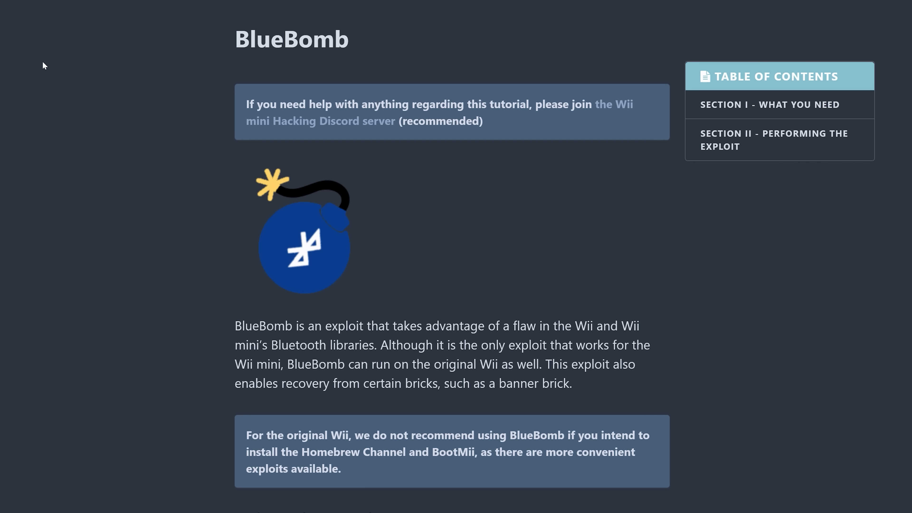
Scroll to the BlueBomb exploit steps and follow the BootMii website link for HackMii.
scroll(down, 3)
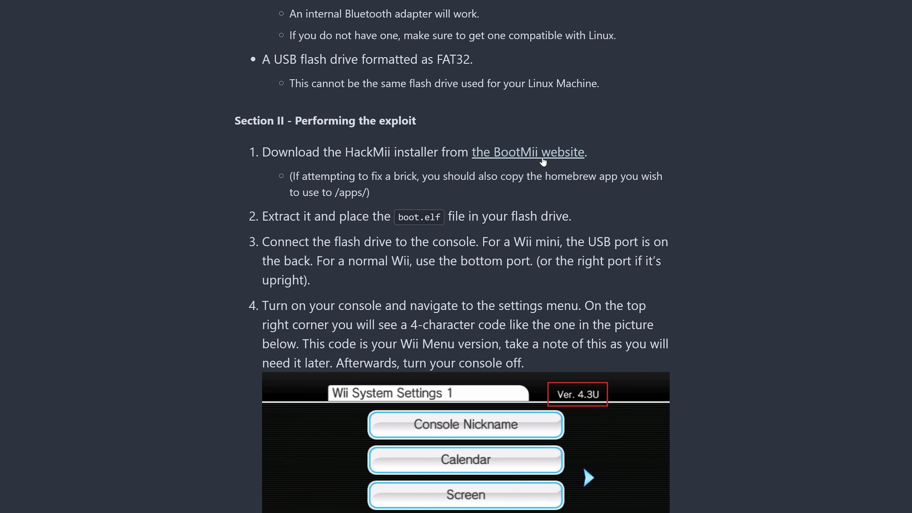
click(526, 152)
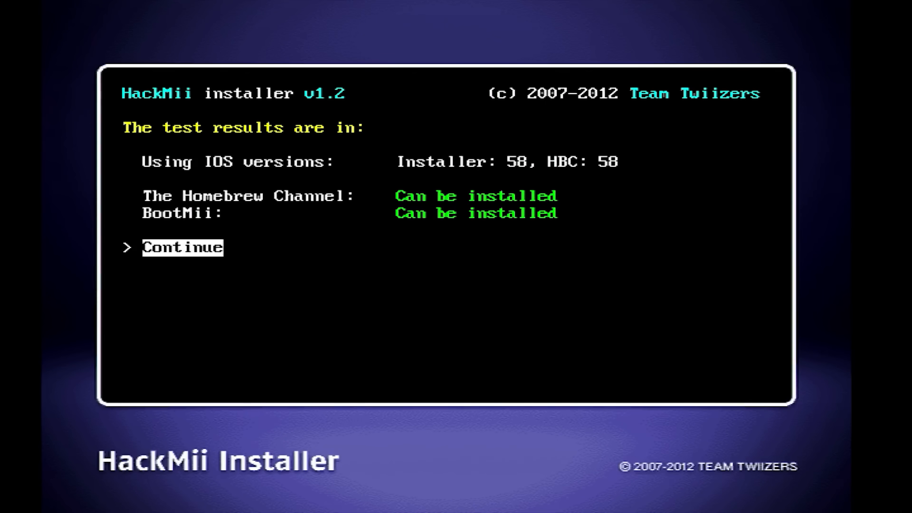
Download bluebomb-helper.sh, run ./bluebomb-helper.sh and confirm proceeding at the prompt.
click(182, 246)
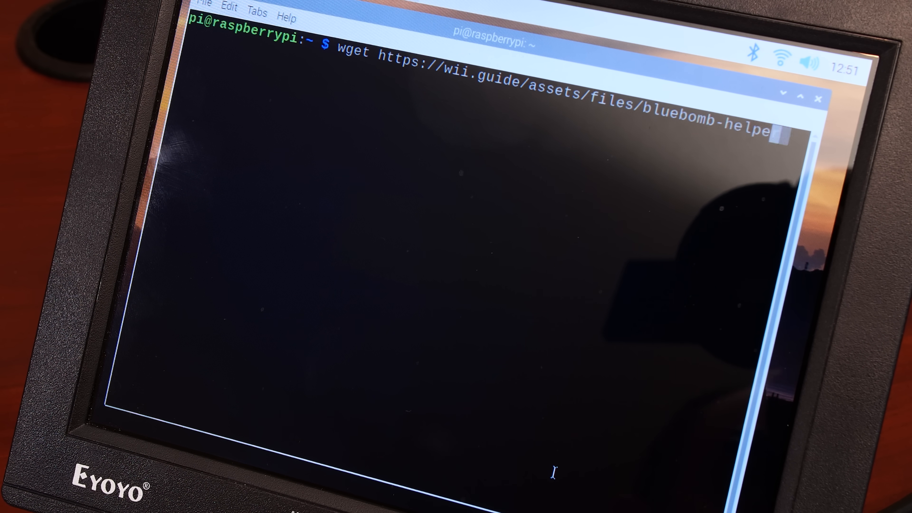
text(r.sh)
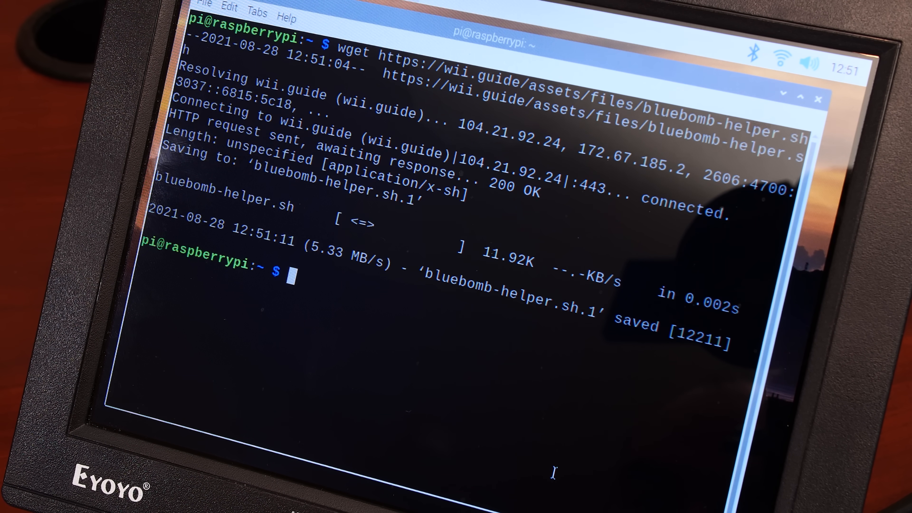
text(./bluebomb-helper.sh)
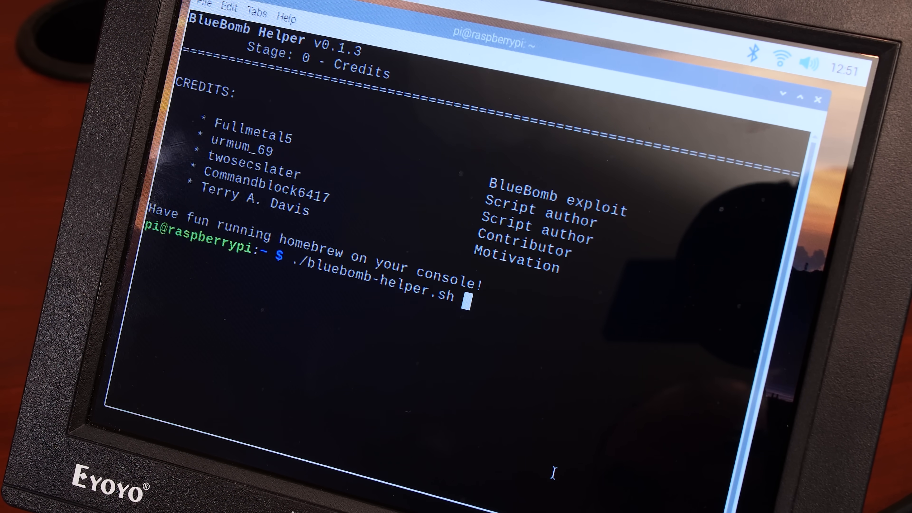
key(Return)
text(y)
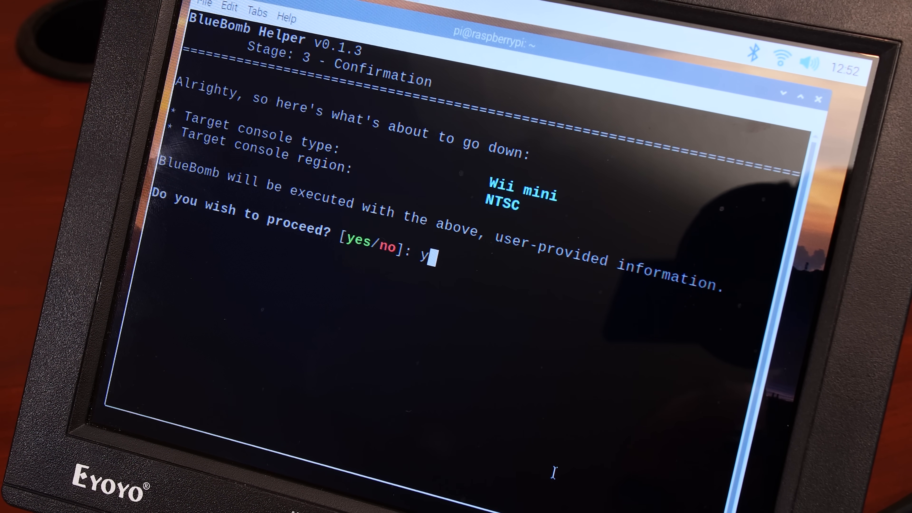
key(Return)
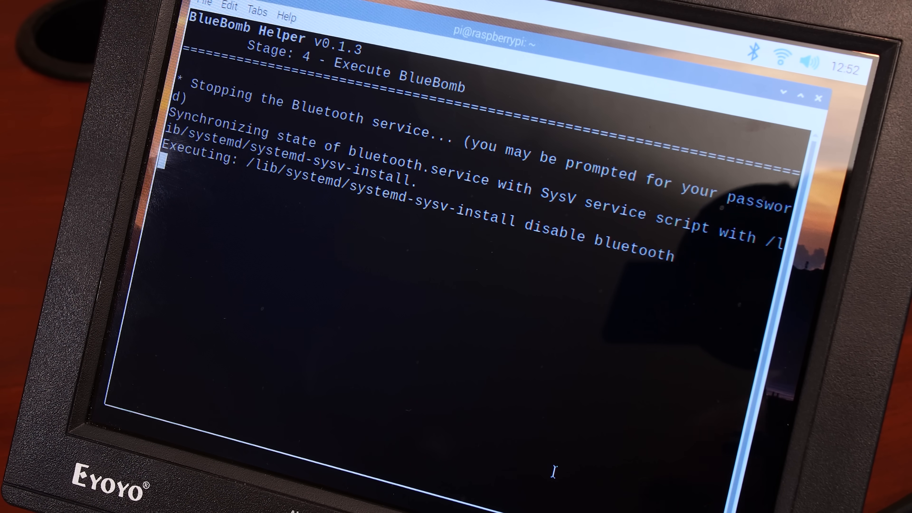
scroll(down, 3)
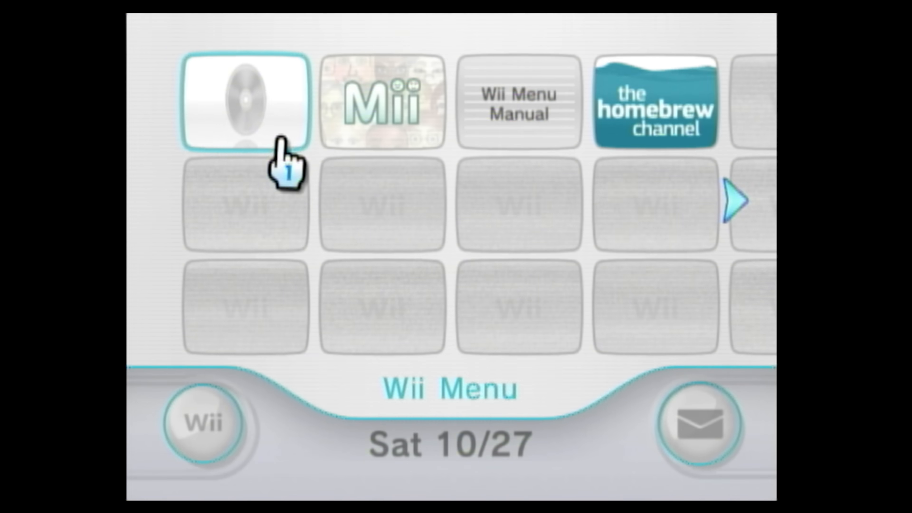
mouse_move(567, 215)
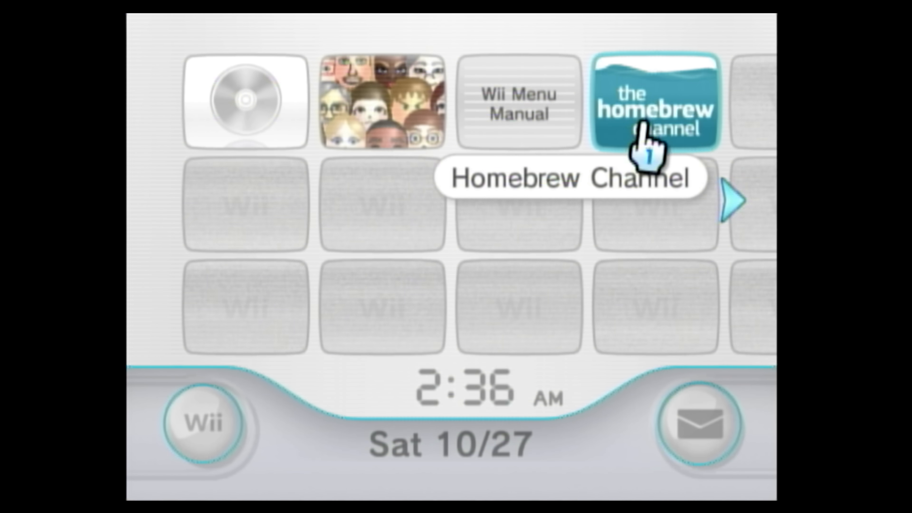
Select the Homebrew Channel tile to bring up its start screen.
click(654, 101)
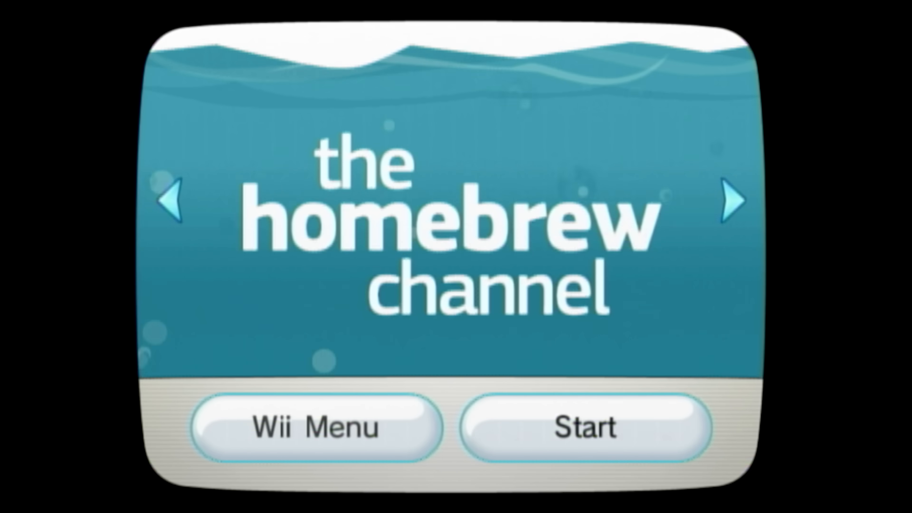
Start the Homebrew Channel and move to the second page of installed apps.
click(584, 427)
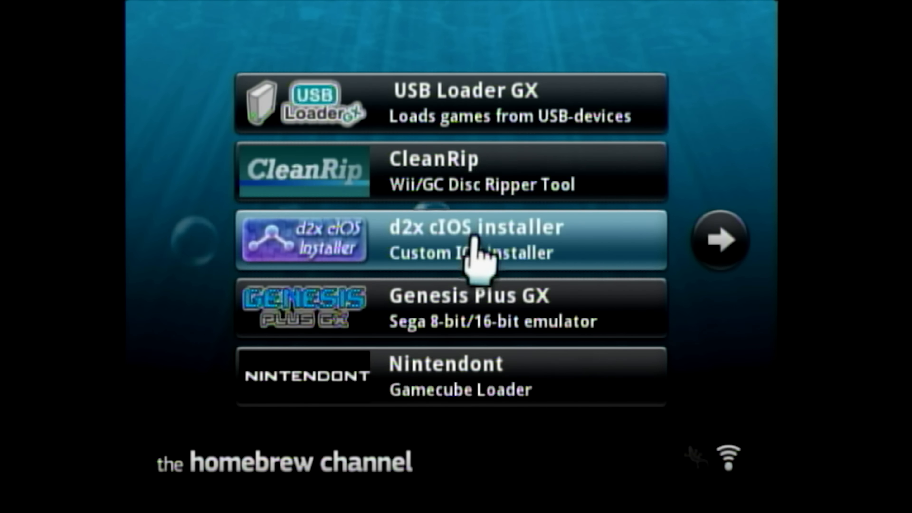
mouse_move(634, 384)
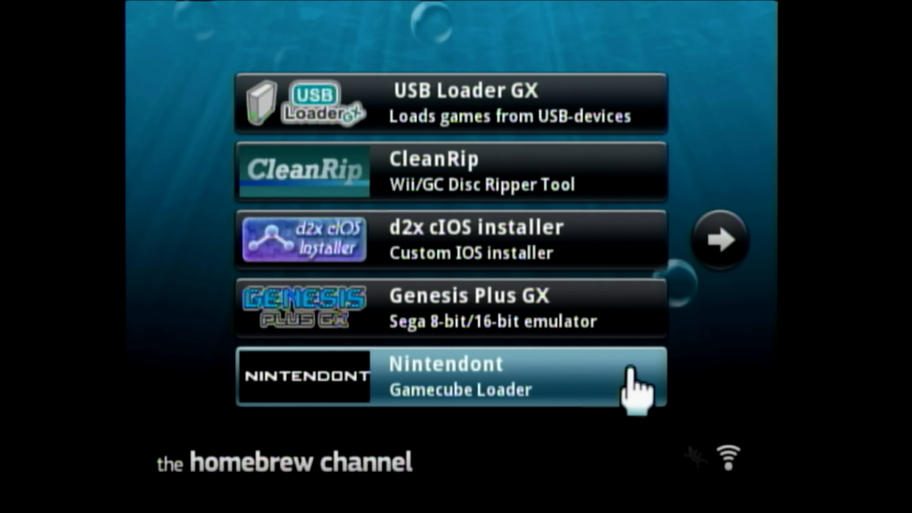
click(718, 240)
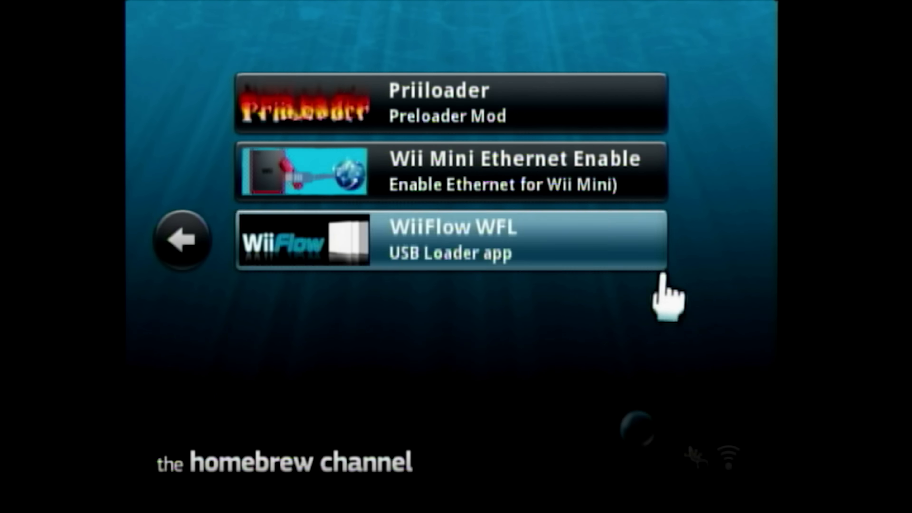
mouse_move(459, 197)
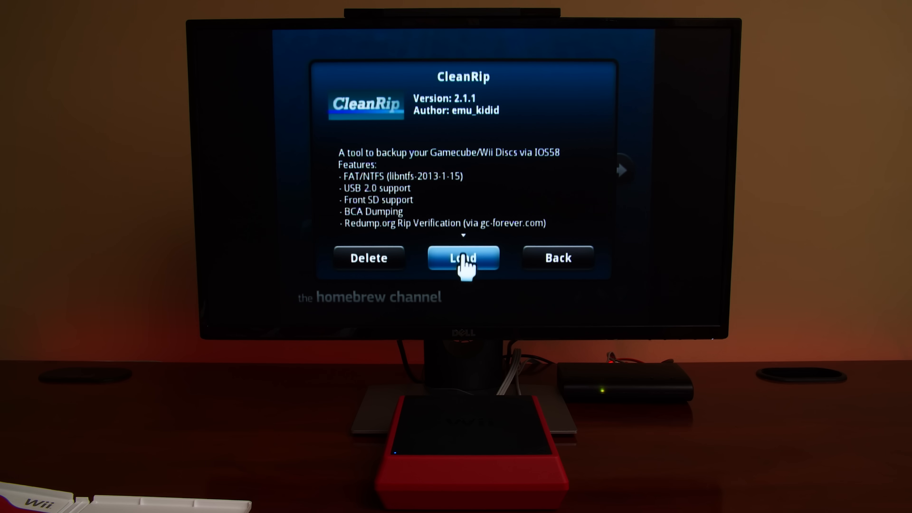
Load CleanRip from its details dialog.
click(463, 258)
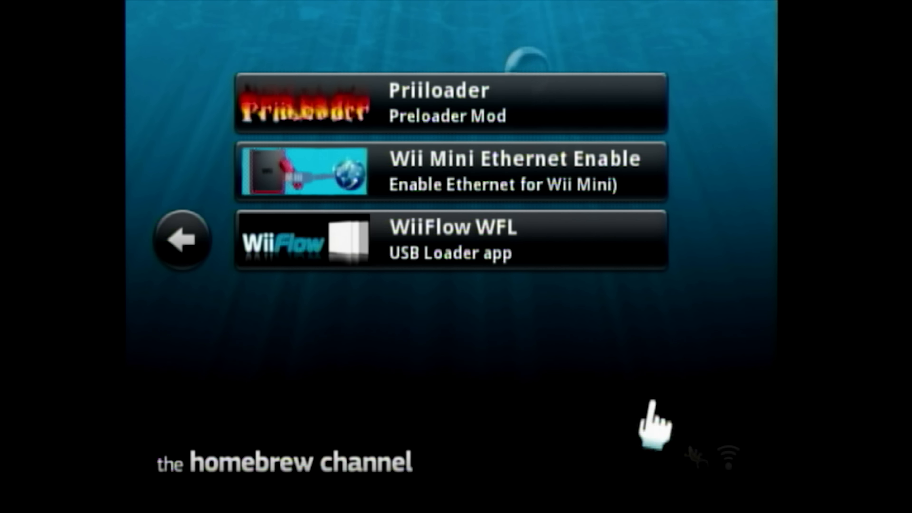
View the Wii Mini Ethernet Enable details (version 1, by Fullmetal5) and go back.
click(451, 171)
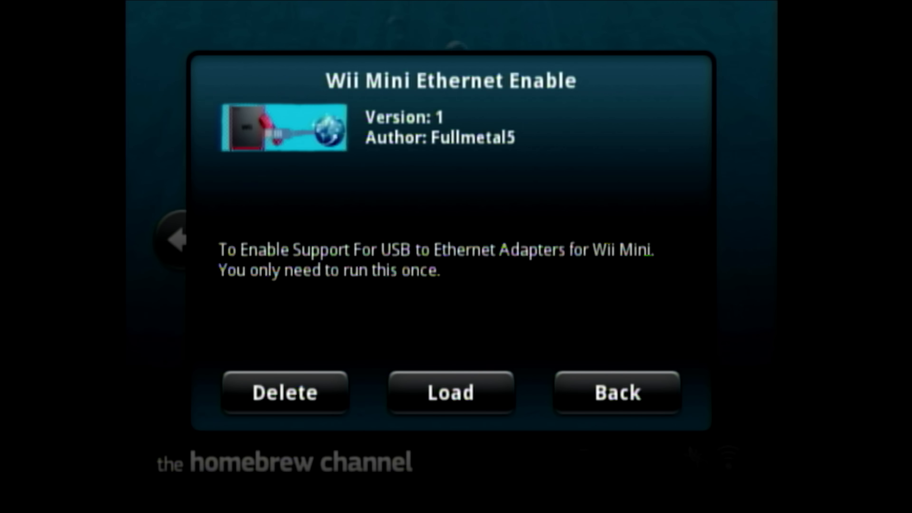
click(616, 391)
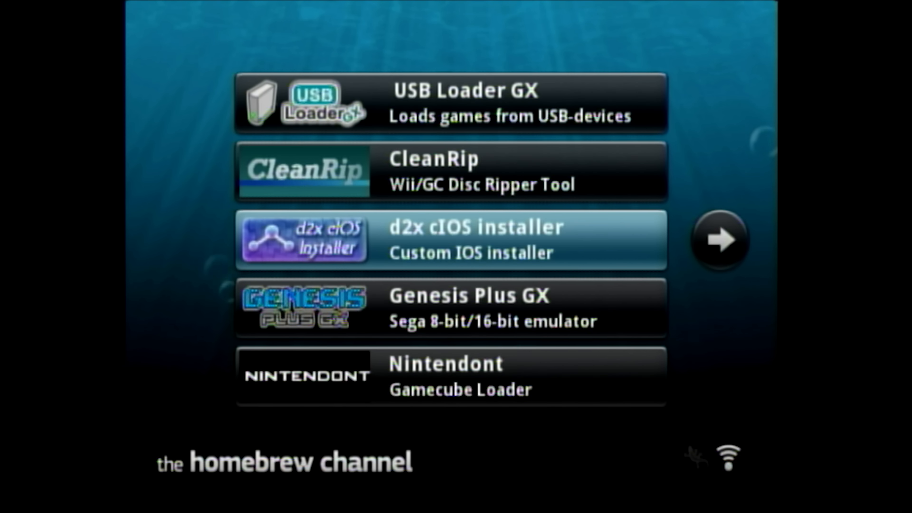
mouse_move(508, 386)
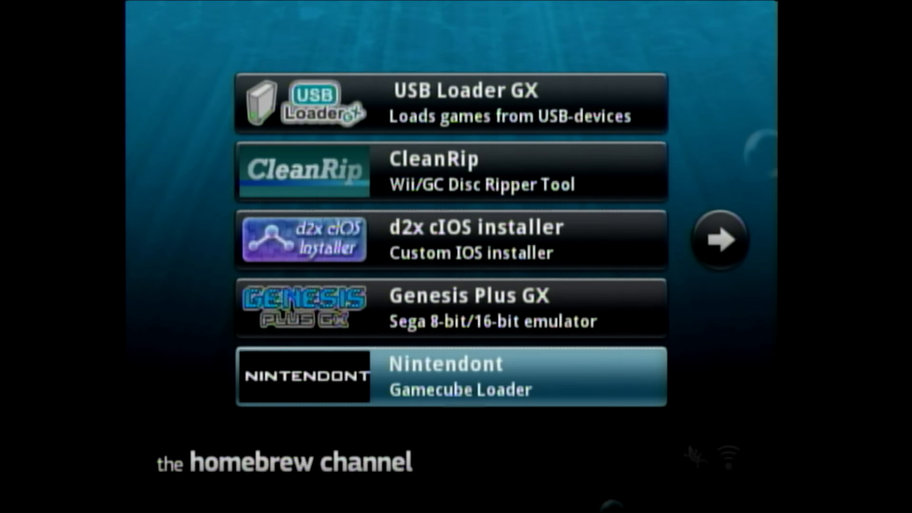
Launch Nintendont, which finds Eternal Darkness on USB, and bring up its settings with B.
click(451, 376)
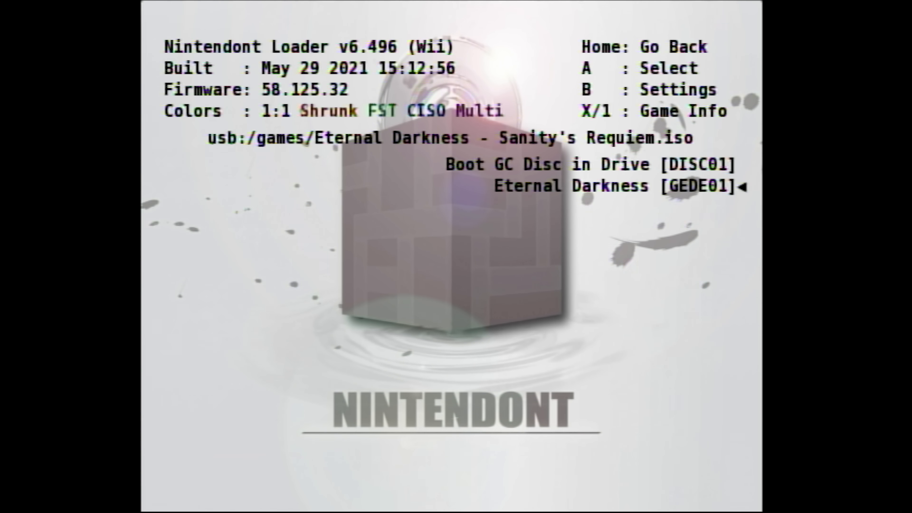
key(b)
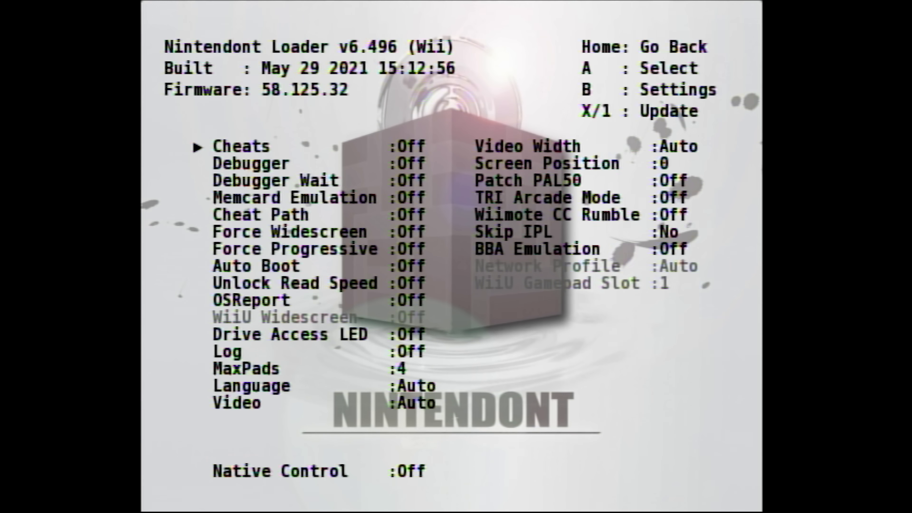